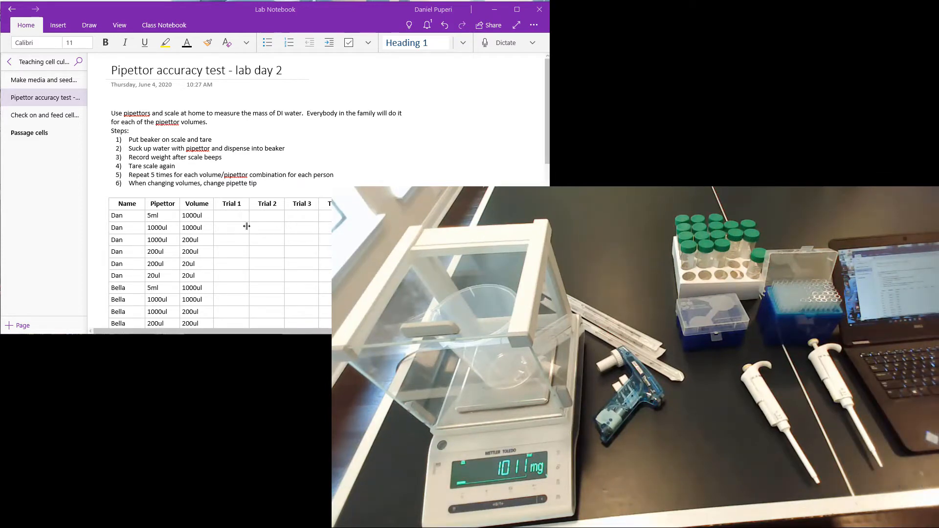
type("101")
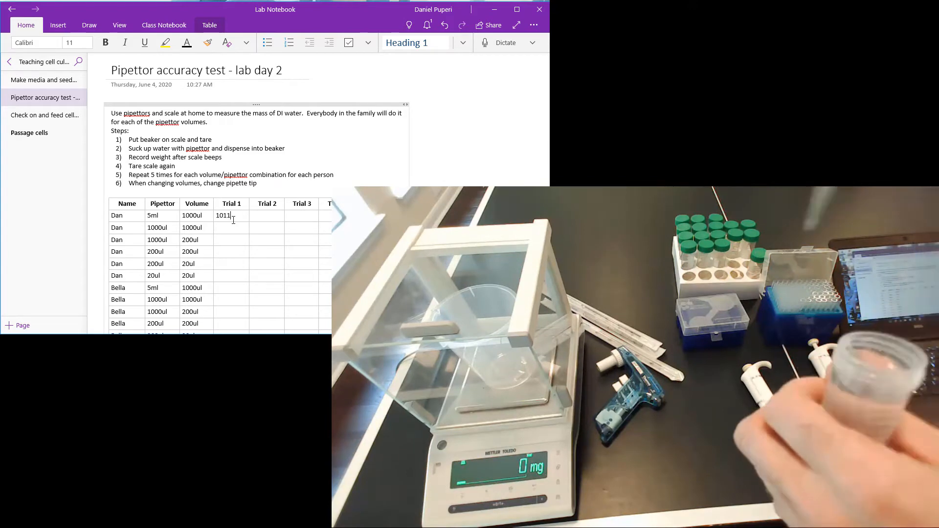
type("1007")
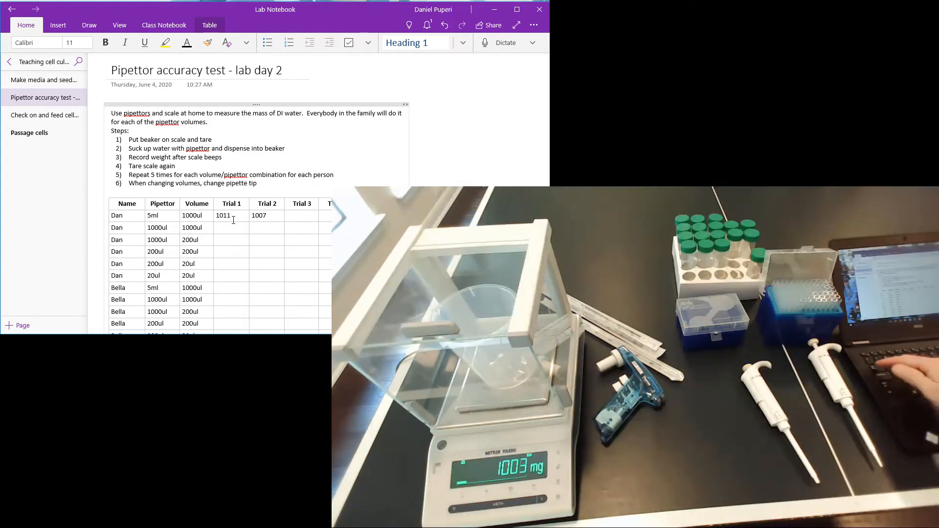
type("1003")
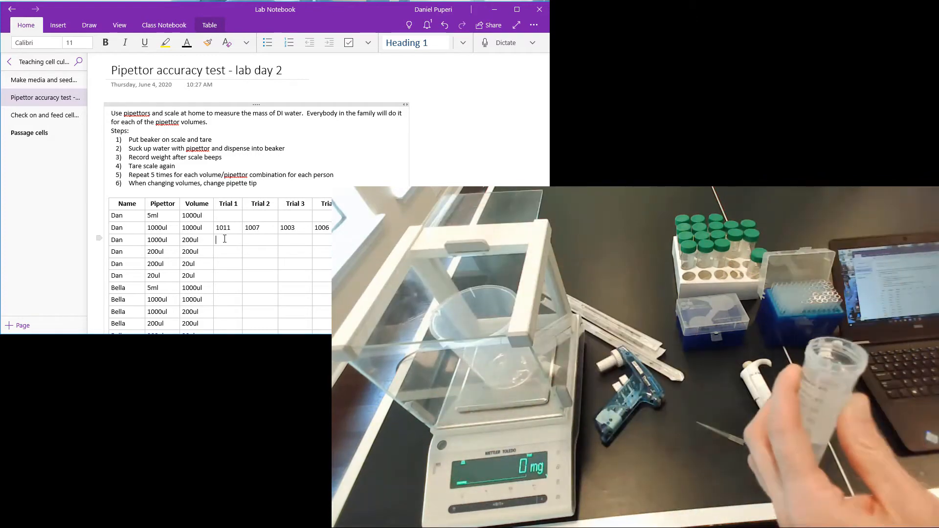
type("208")
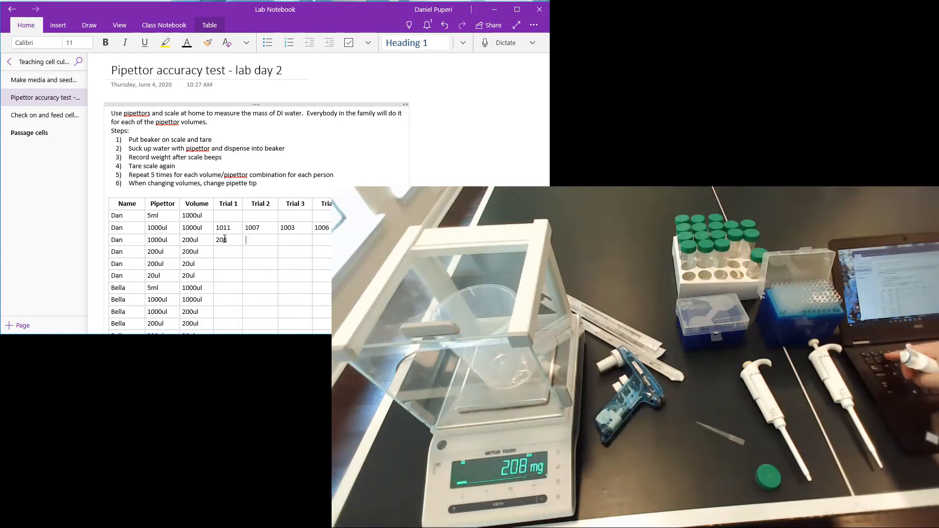
type("208\t207")
left_click(228, 263)
type("18")
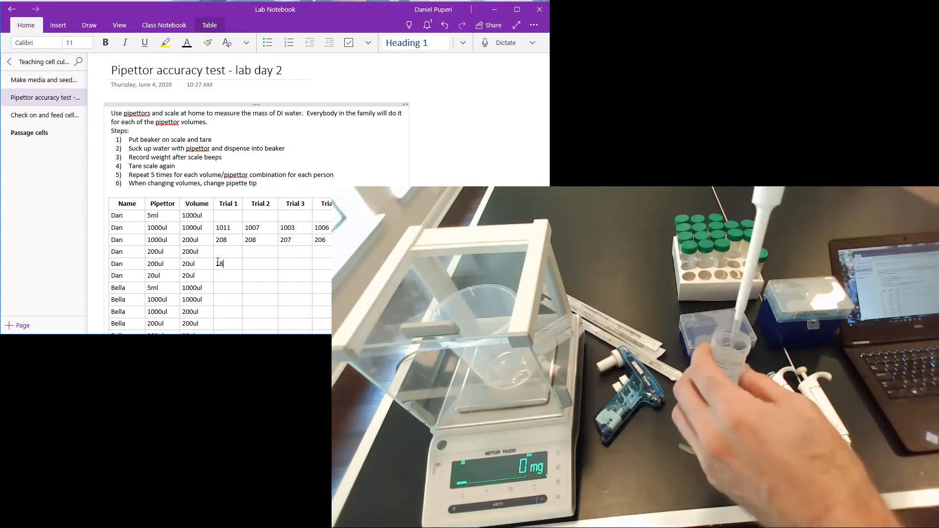
type("20")
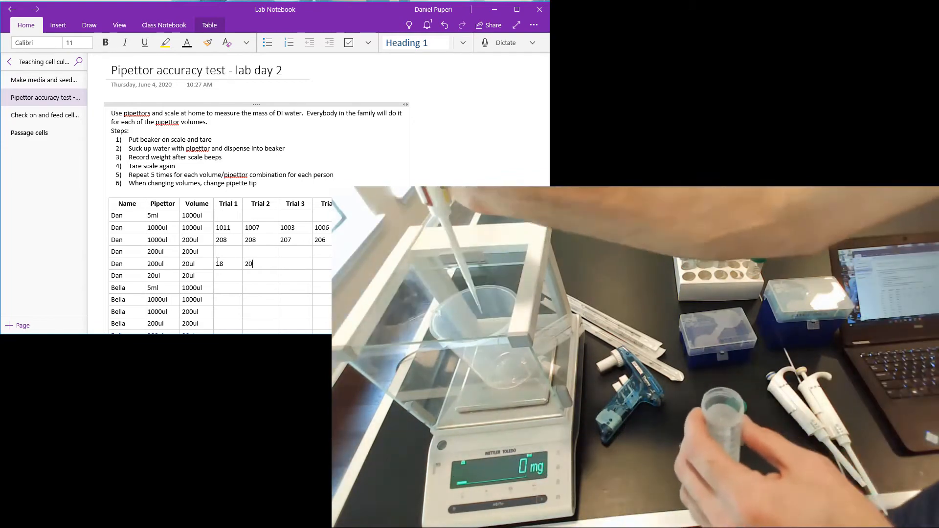
type("19")
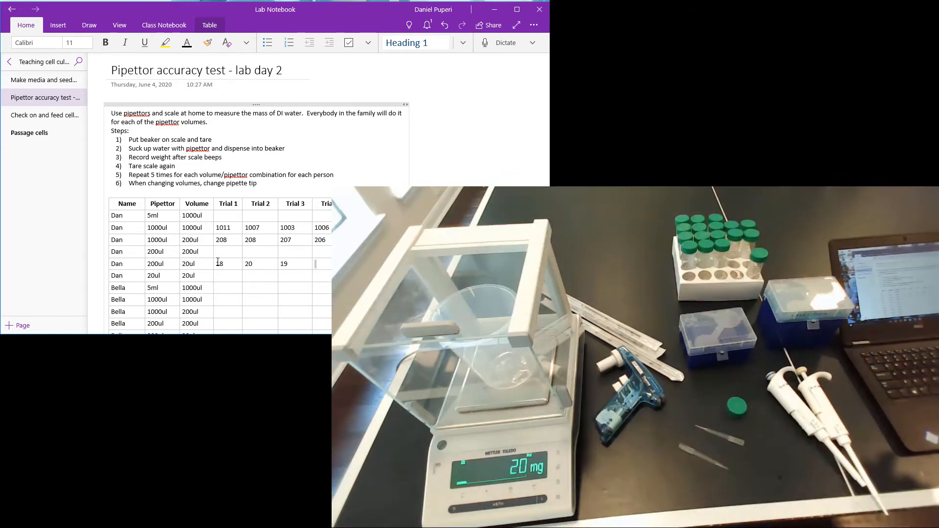
type("20")
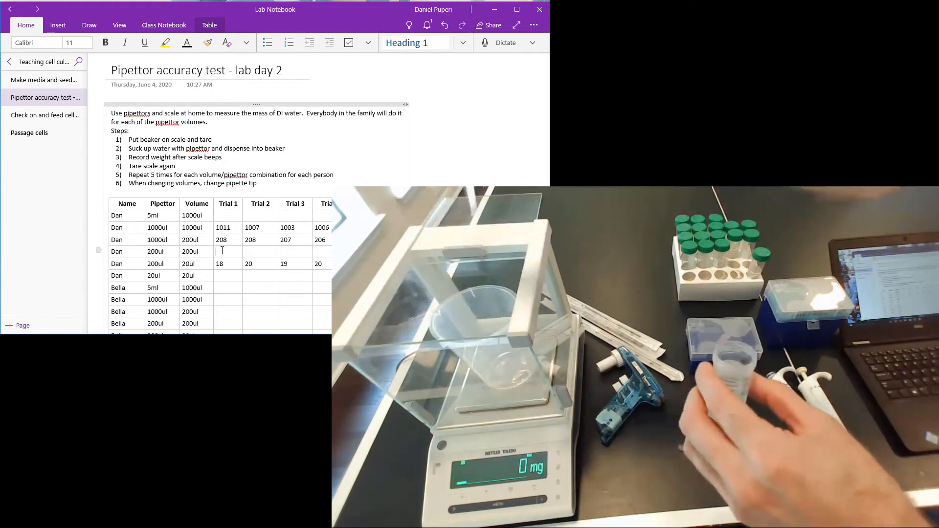
type("200")
left_click(228, 275)
type("18")
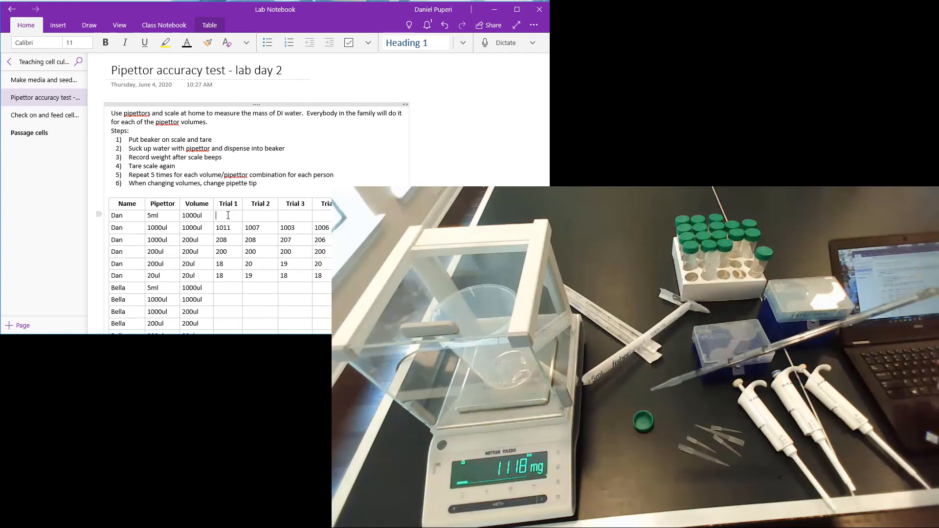
type("1118")
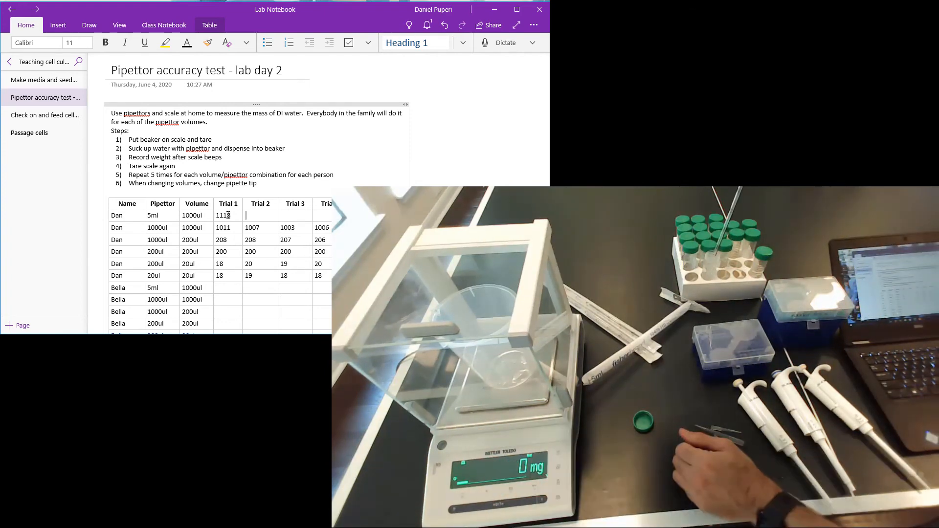
type("1105")
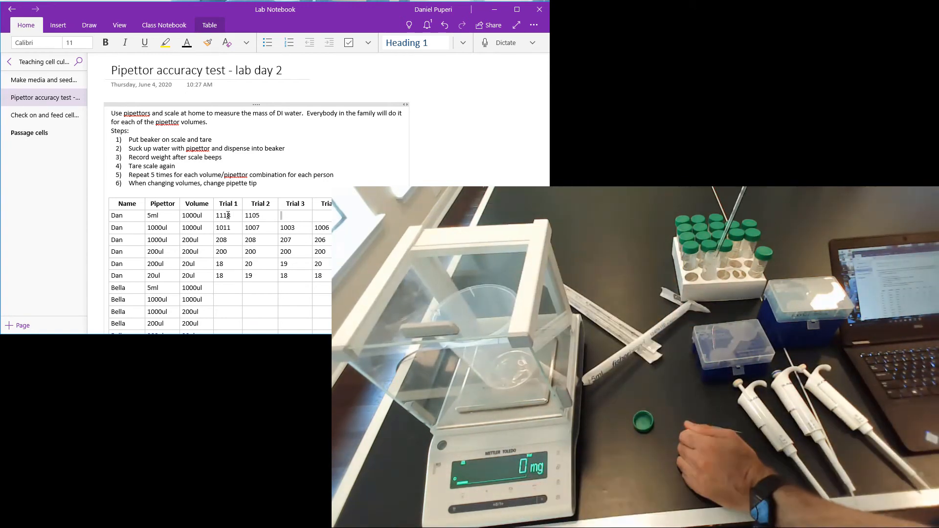
type("1078")
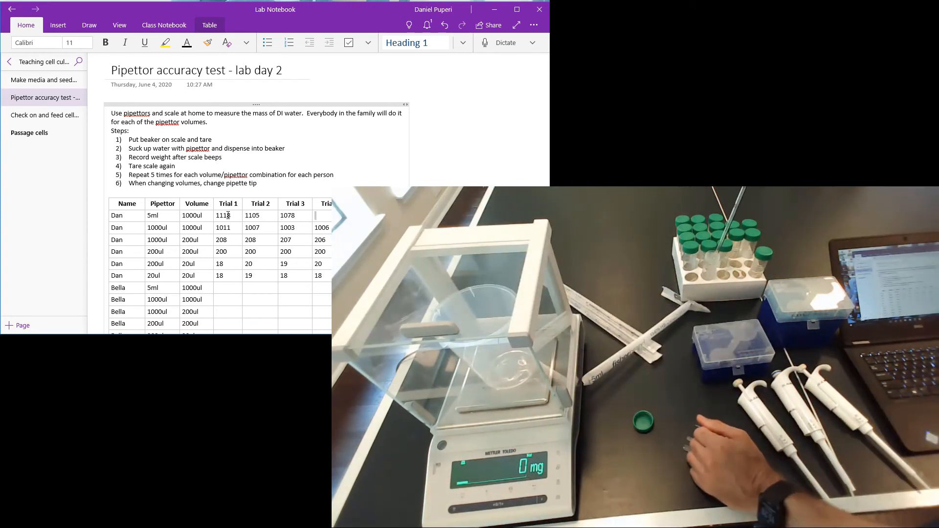